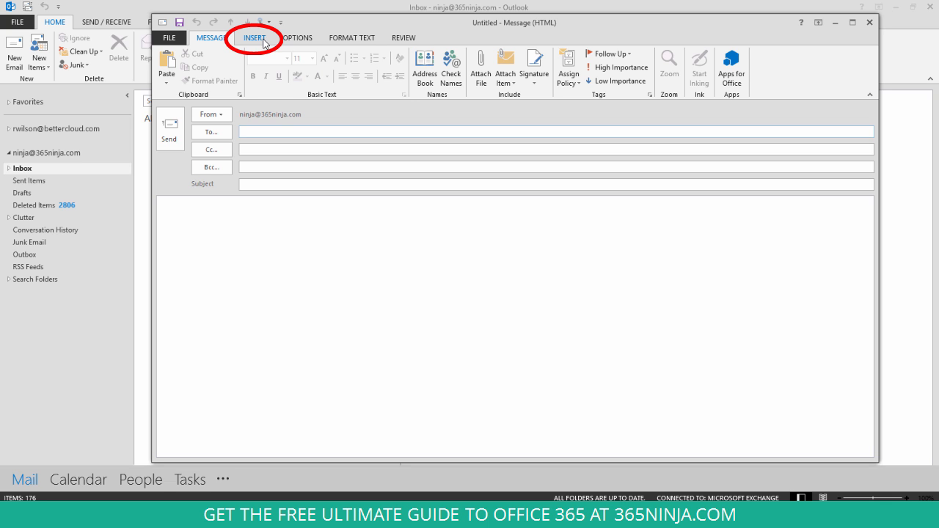
# Step: Show the Insert ribbon commands for the new blank message
pyautogui.click(255, 38)
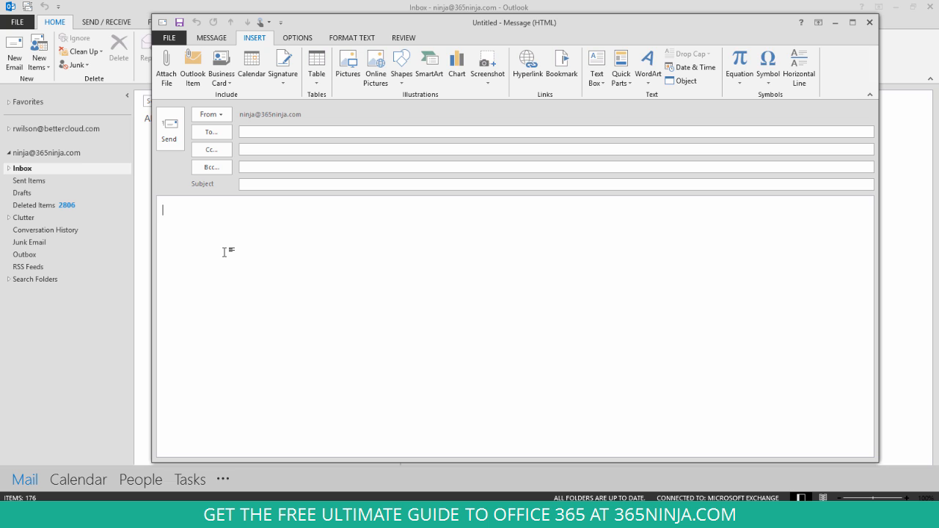
pyautogui.moveTo(253, 223)
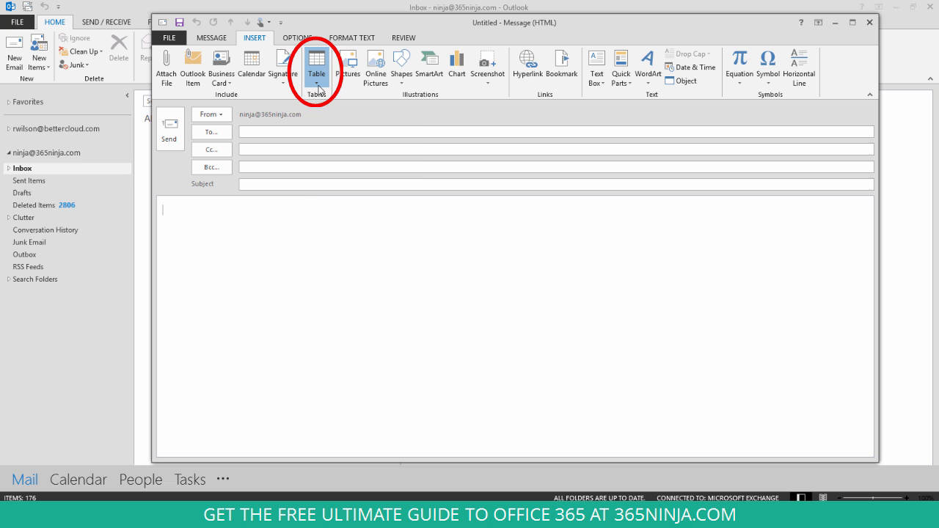
# Step: Bring up the table size grid from the Table command
pyautogui.click(317, 66)
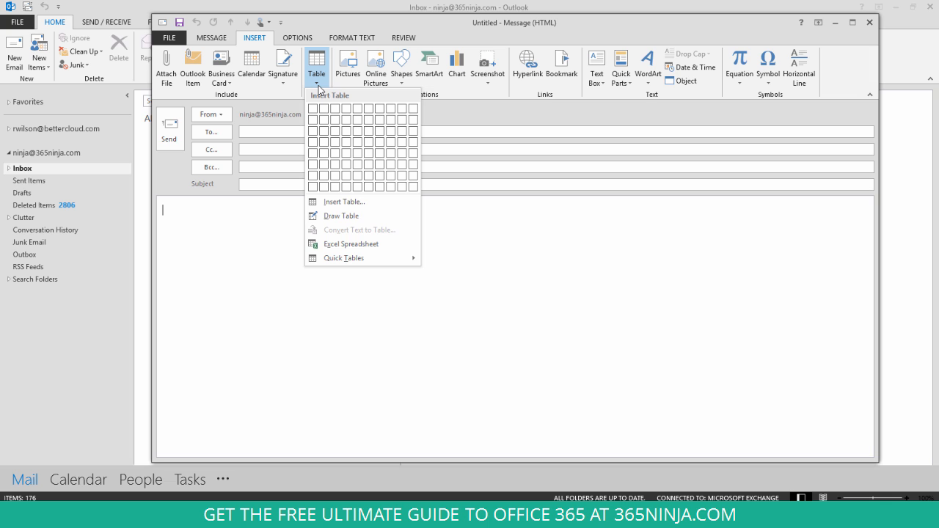
pyautogui.moveTo(314, 109)
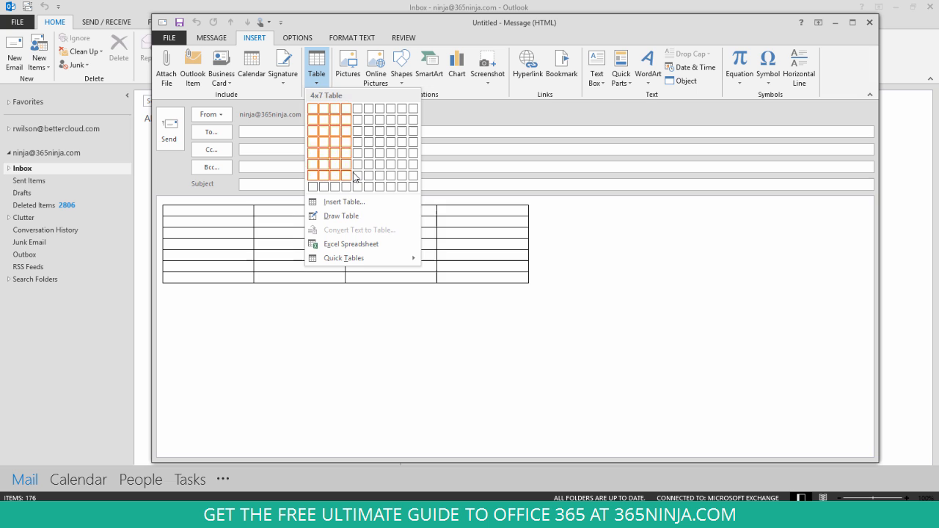
pyautogui.moveTo(359, 176)
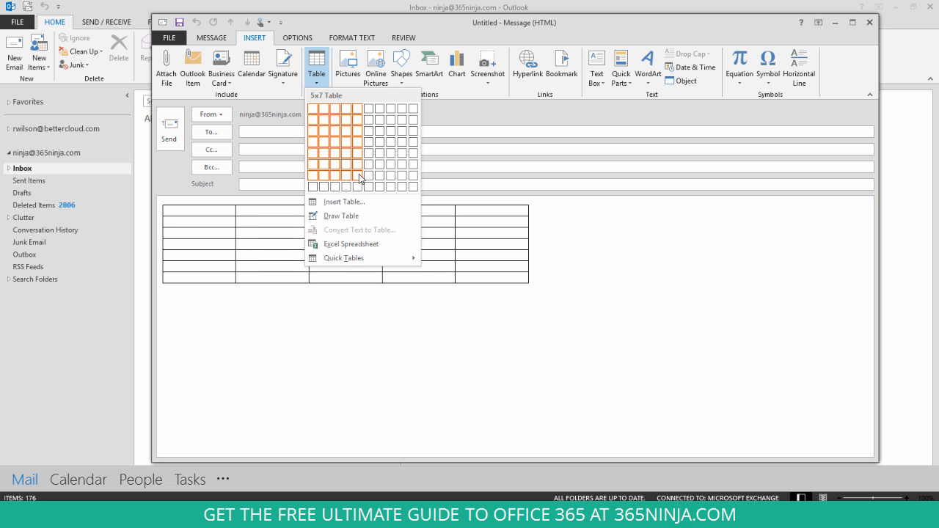
# Step: Insert a 5×7 table, give it a shaded-header style, then switch to the Office 365 web inbox
pyautogui.click(359, 176)
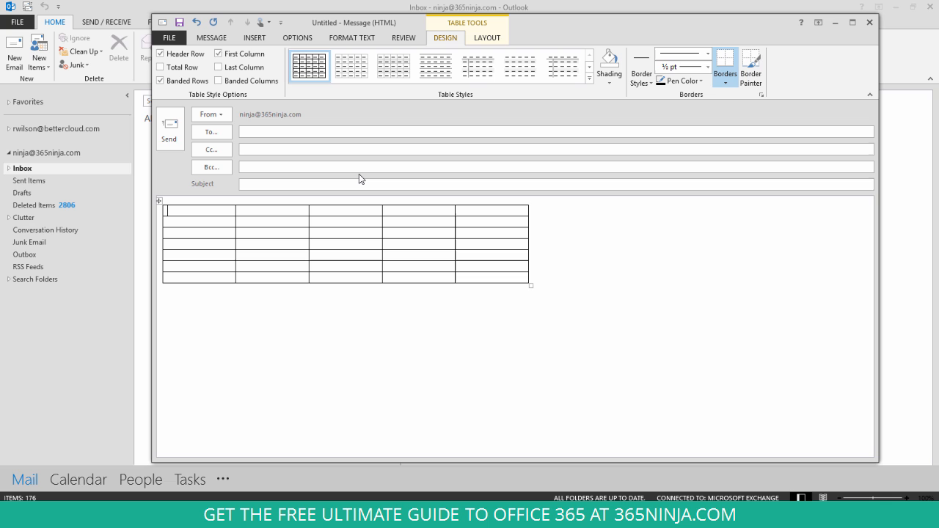
pyautogui.moveTo(318, 184)
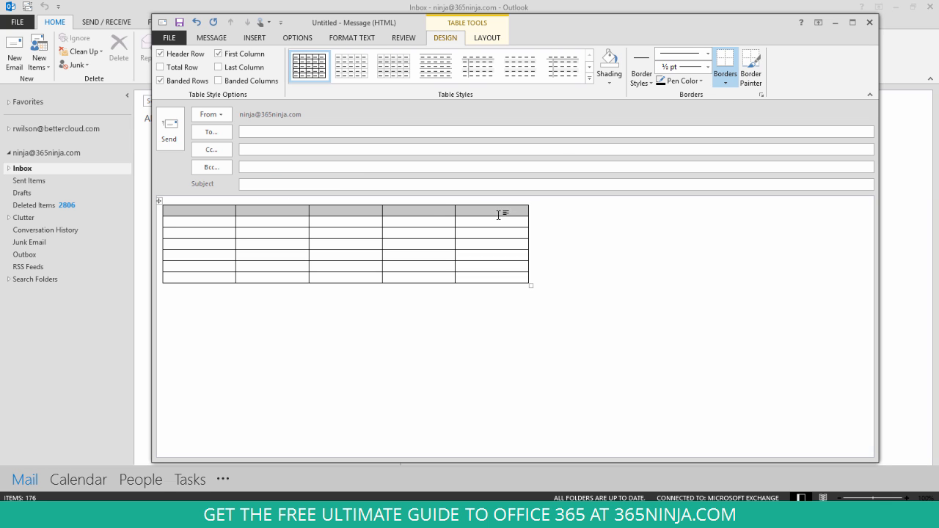
pyautogui.click(609, 66)
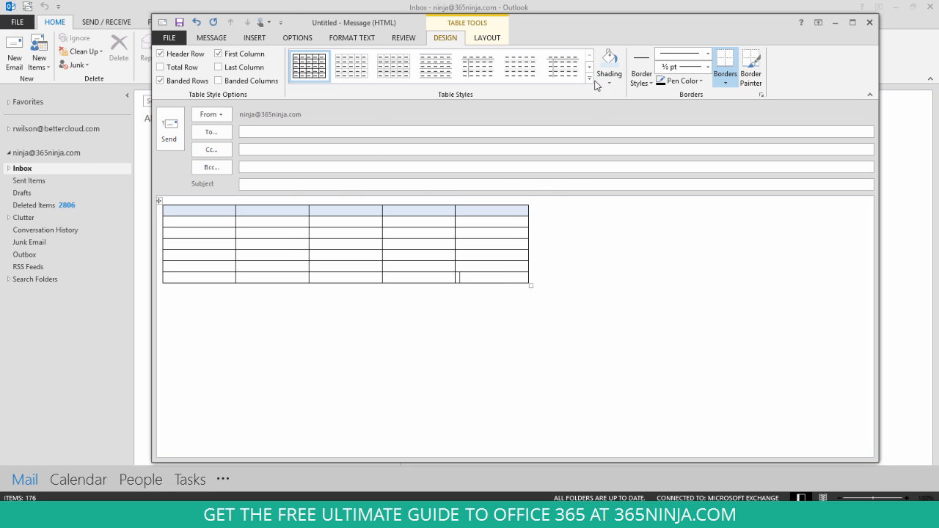
pyautogui.click(590, 79)
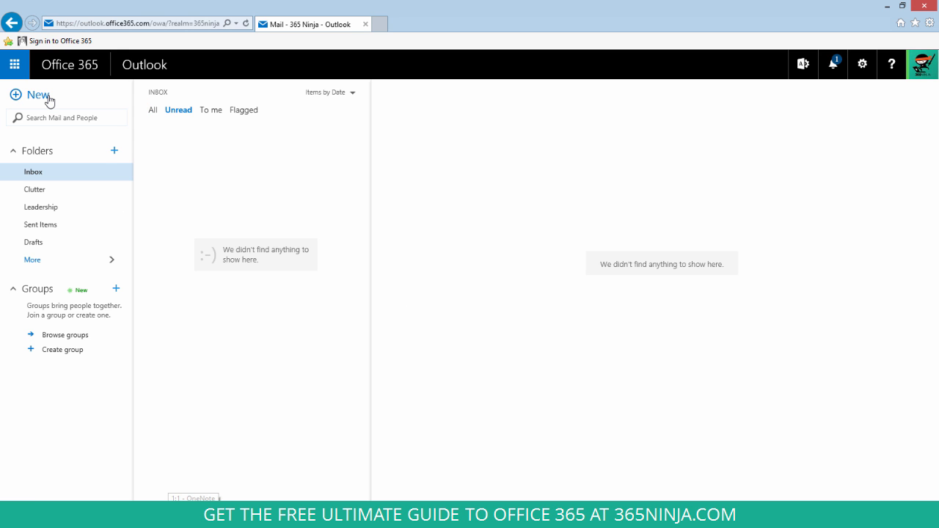
# Step: Start a new message, focus its body and bring up the table size grid from More formatting
pyautogui.click(38, 94)
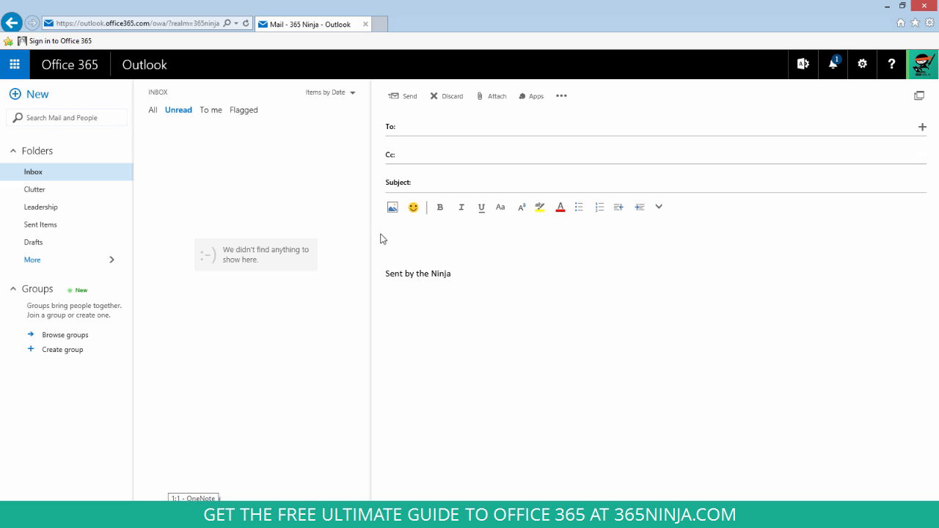
pyautogui.click(413, 240)
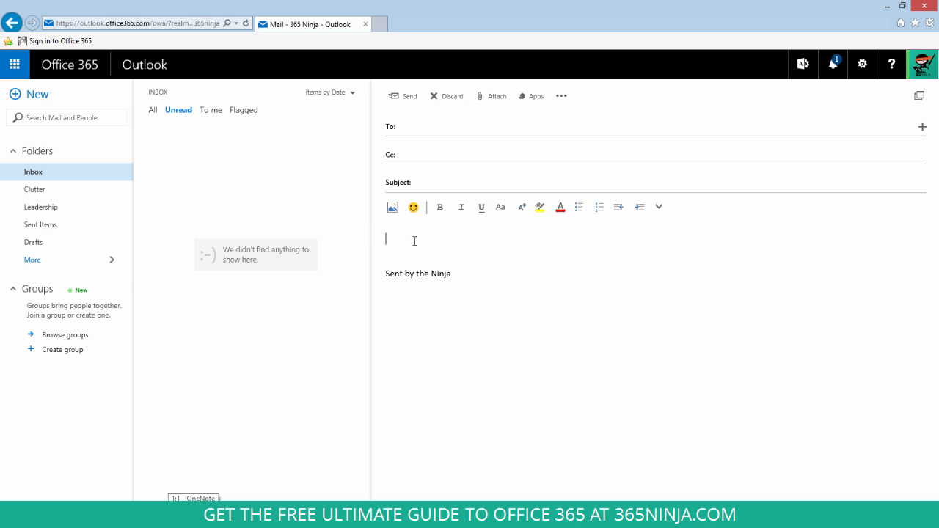
pyautogui.moveTo(543, 247)
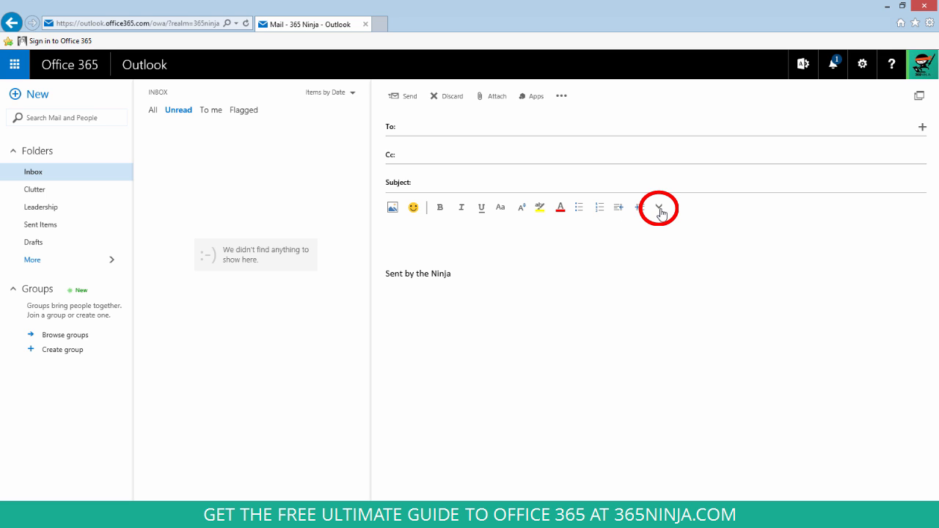
pyautogui.click(657, 209)
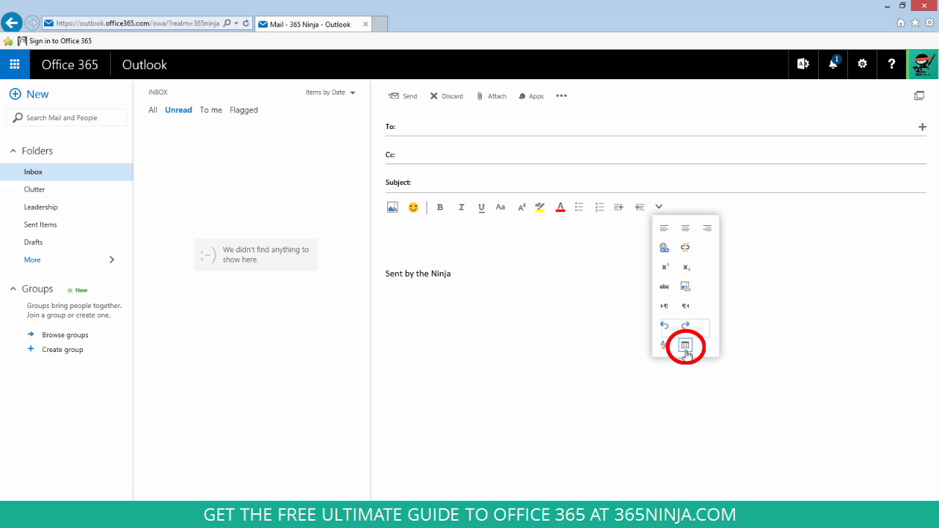
pyautogui.click(684, 345)
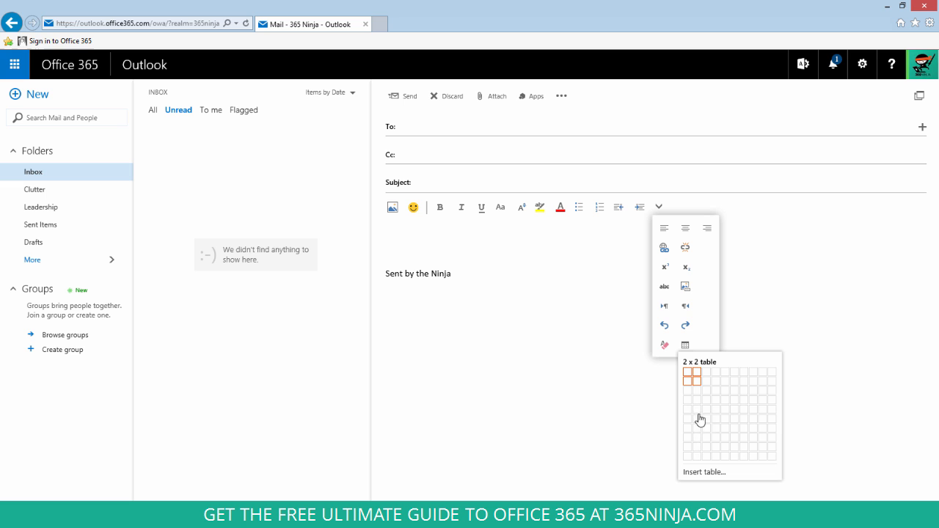
pyautogui.moveTo(722, 438)
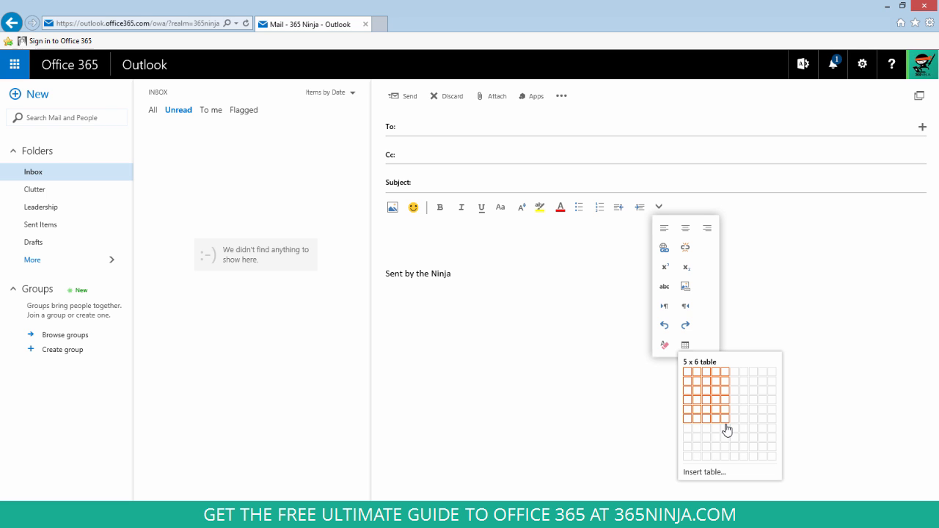
# Step: Insert a 5×6 table into the body and give it the Light bands style
pyautogui.click(727, 424)
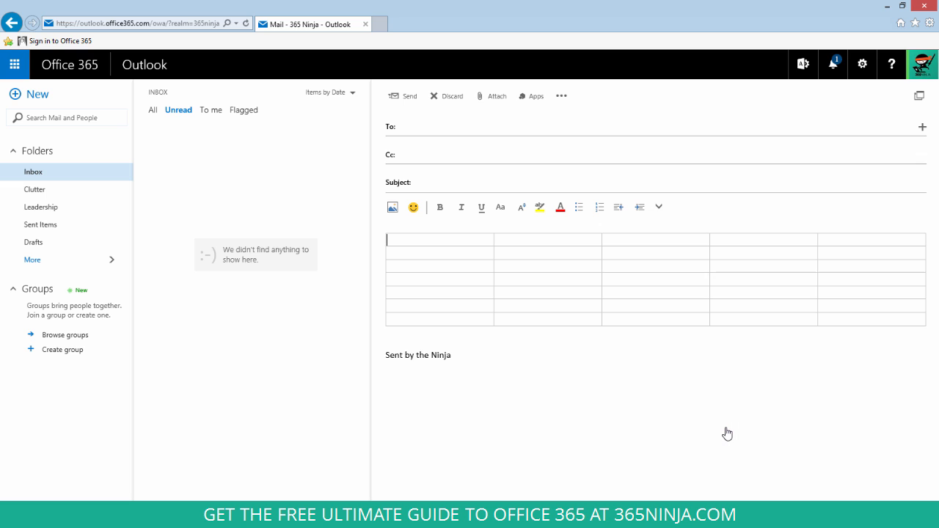
pyautogui.click(496, 265)
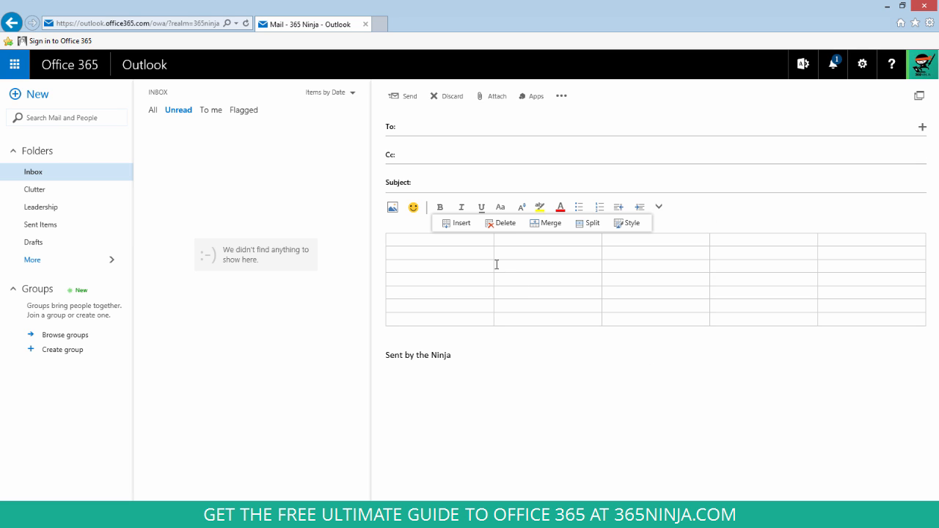
pyautogui.moveTo(514, 245)
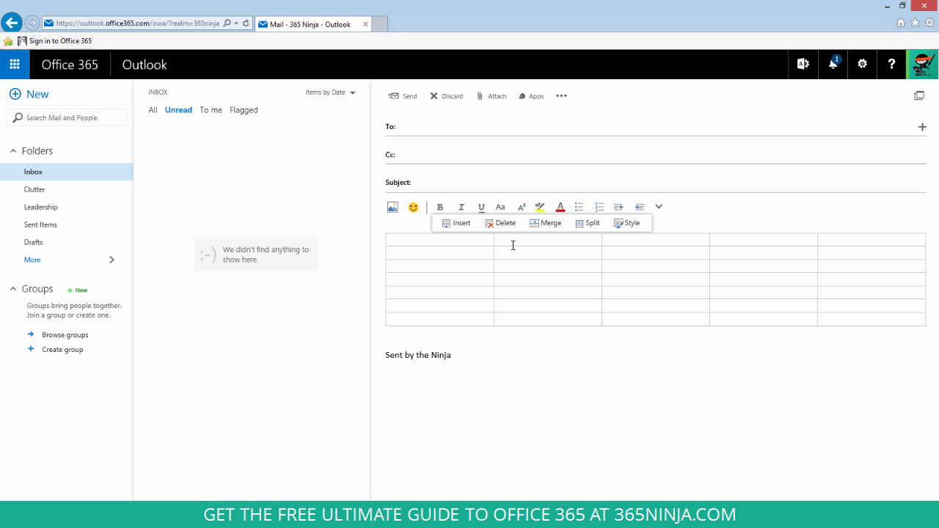
pyautogui.click(628, 223)
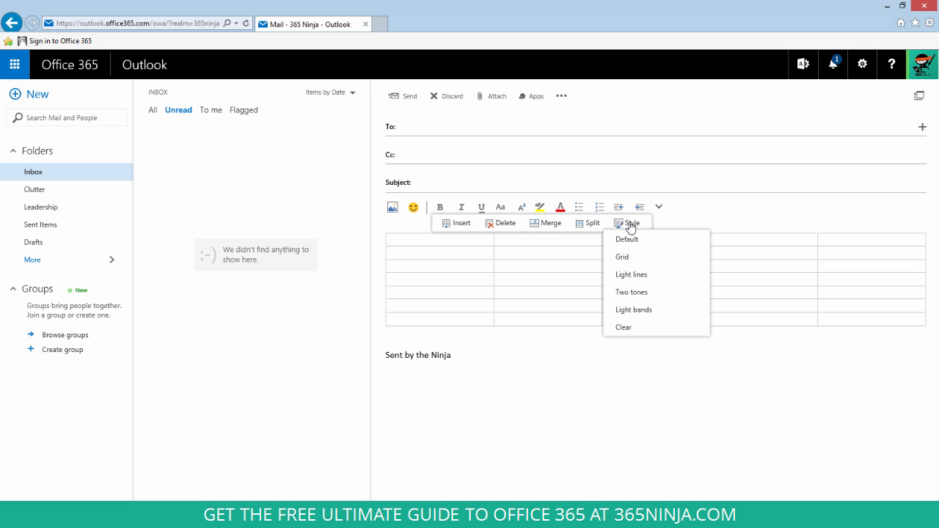
pyautogui.click(634, 308)
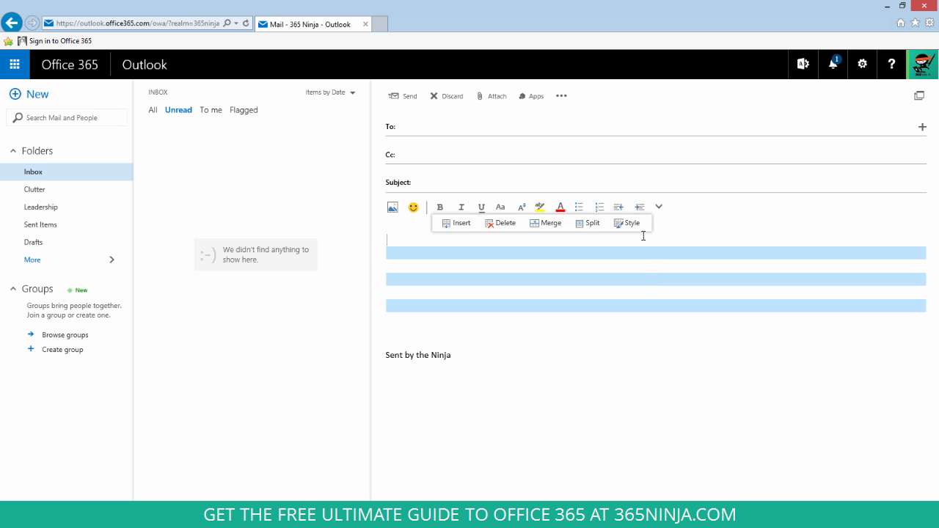